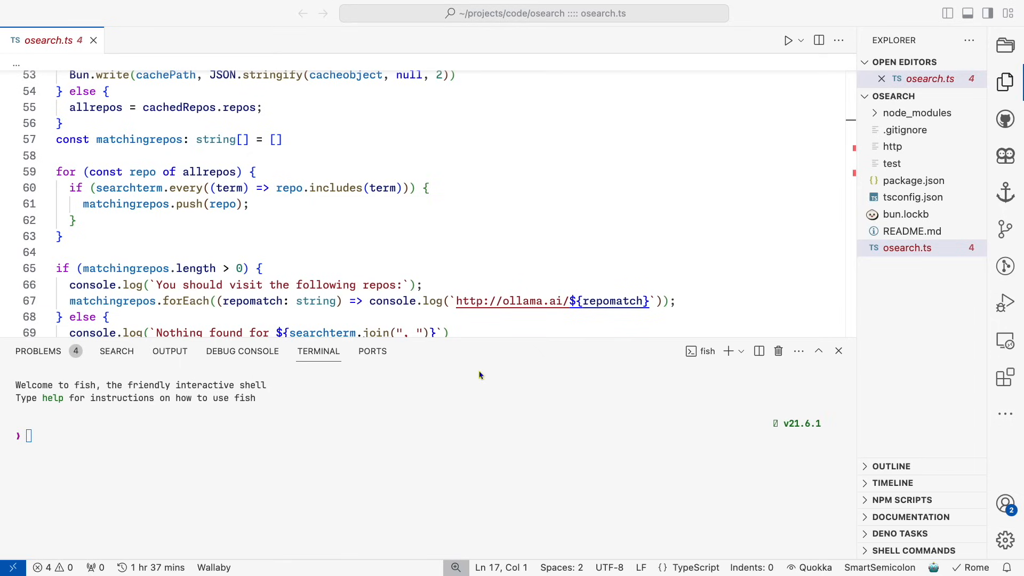
mouse_move(409, 421)
type("./osearch.ts")
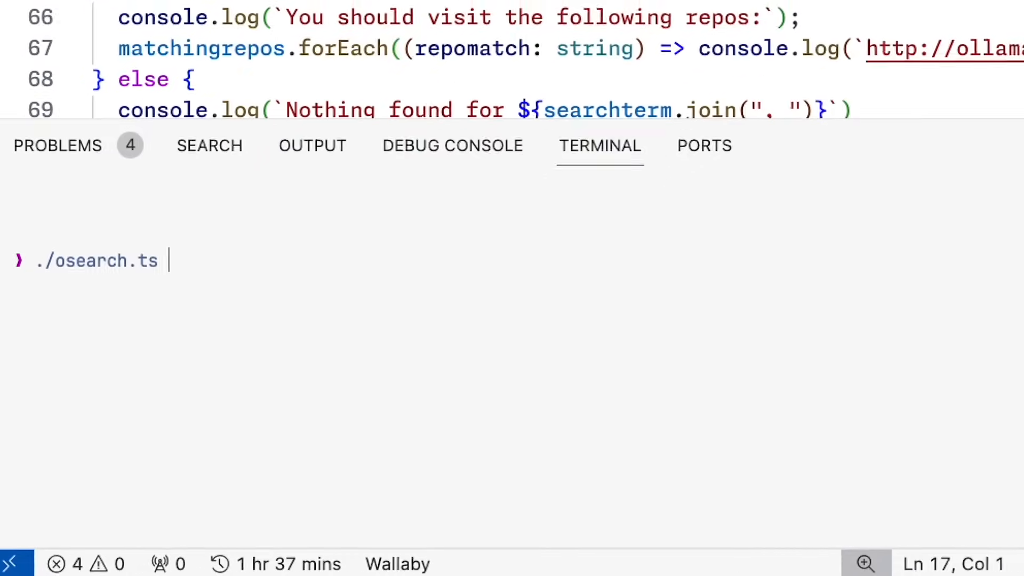
Run the osearch script in the terminal with 'mistral' as the search term
type("mistral")
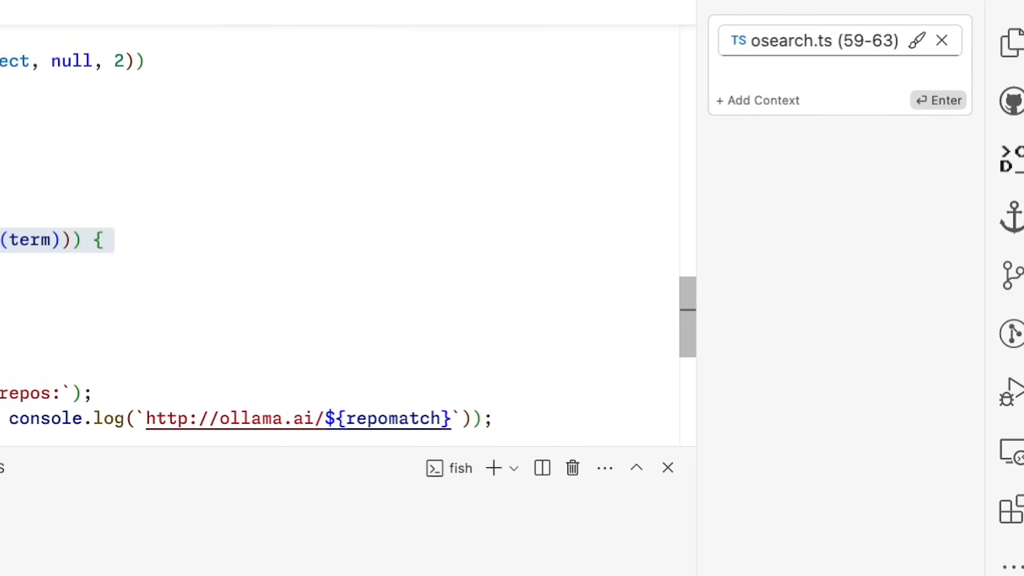
Enter 'refactor this' in the chat as a prompt for the osearch.ts loop on lines 59–63
type("refactor this")
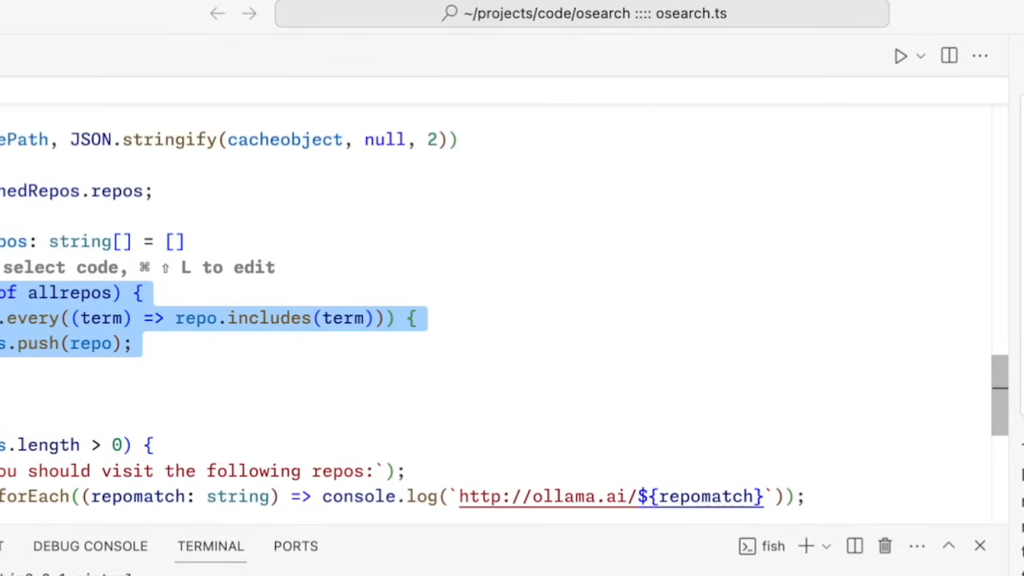
type("ref")
type("continue")
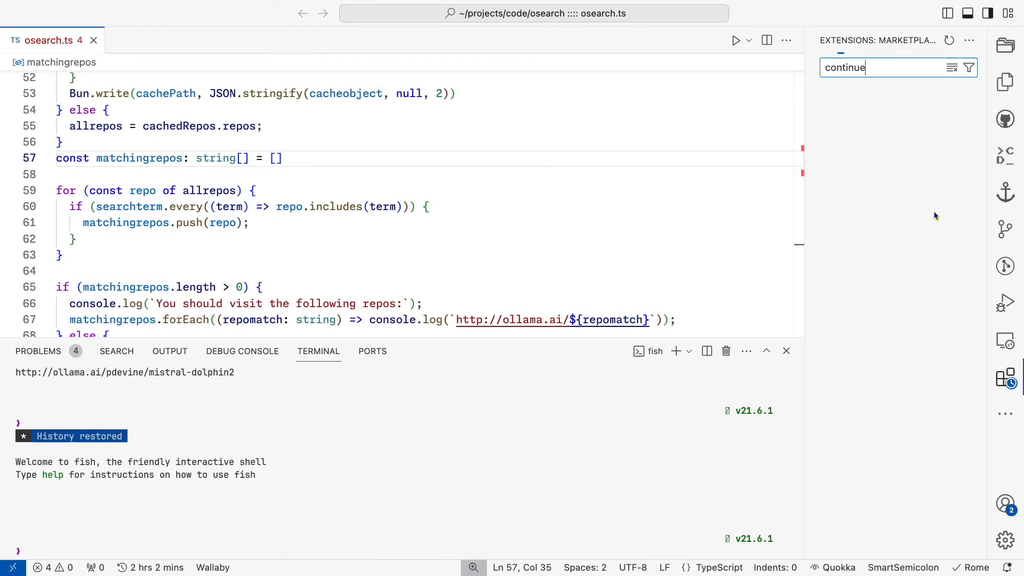
Find twinny - AI Code Completion and Chat in the marketplace, enable it, and view its settings
left_click(888, 112)
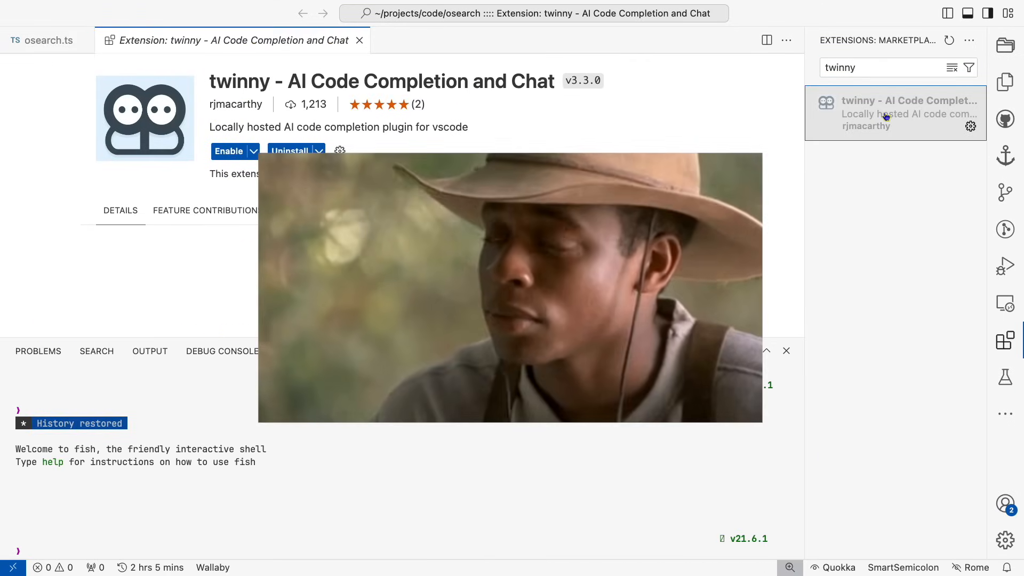
left_click(229, 151)
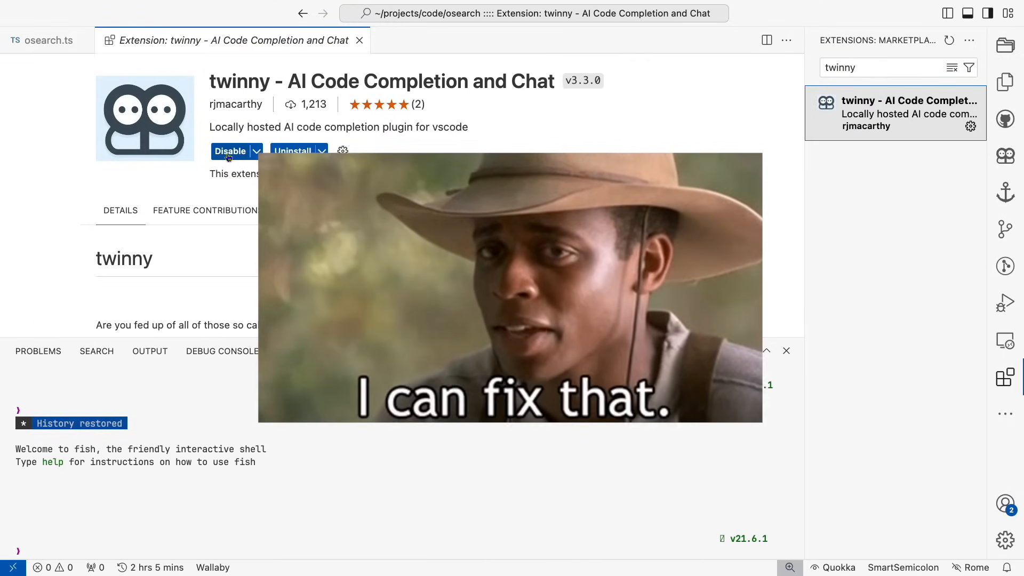
left_click(41, 40)
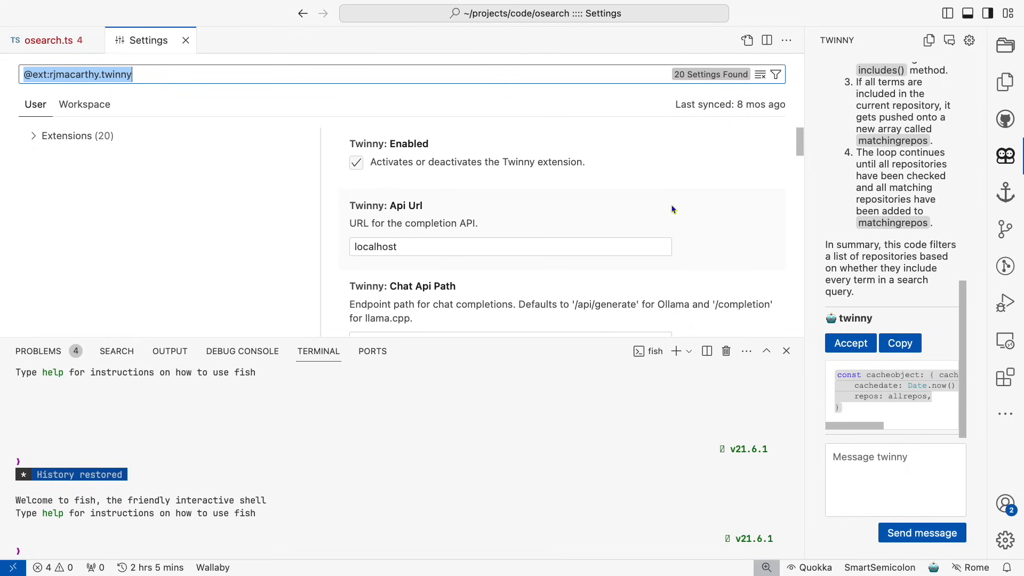
Scroll through twinny's settings and change Twinny: Context Length from 10 to 30
scroll("down", 3)
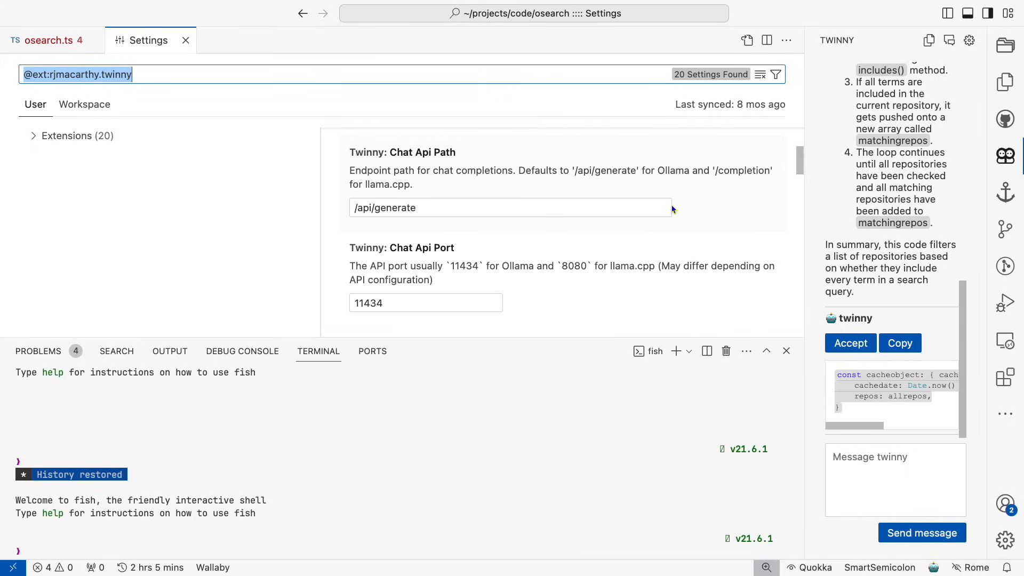
scroll("down", 3)
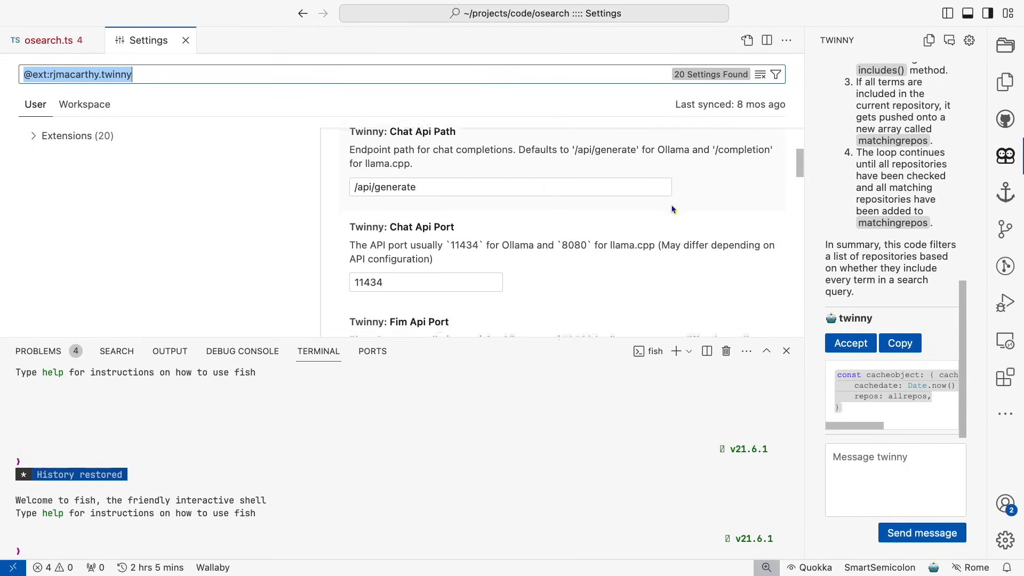
scroll("down", 3)
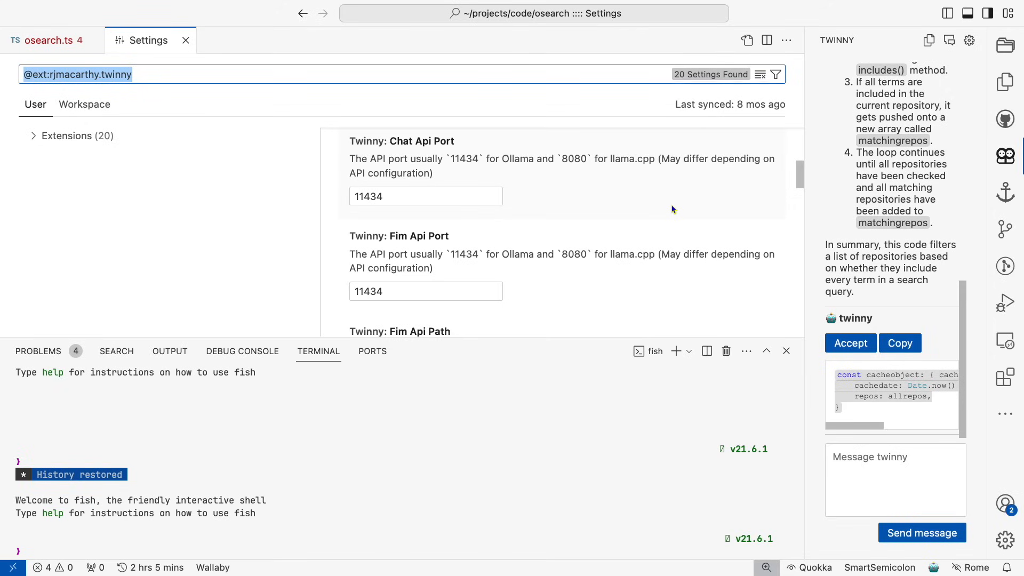
scroll("down", 3)
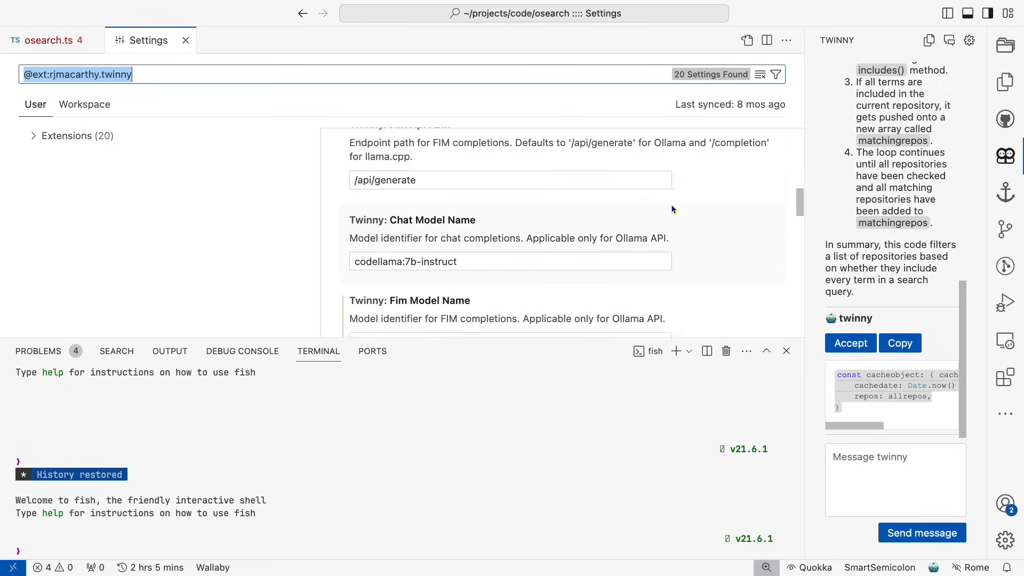
scroll("down", 3)
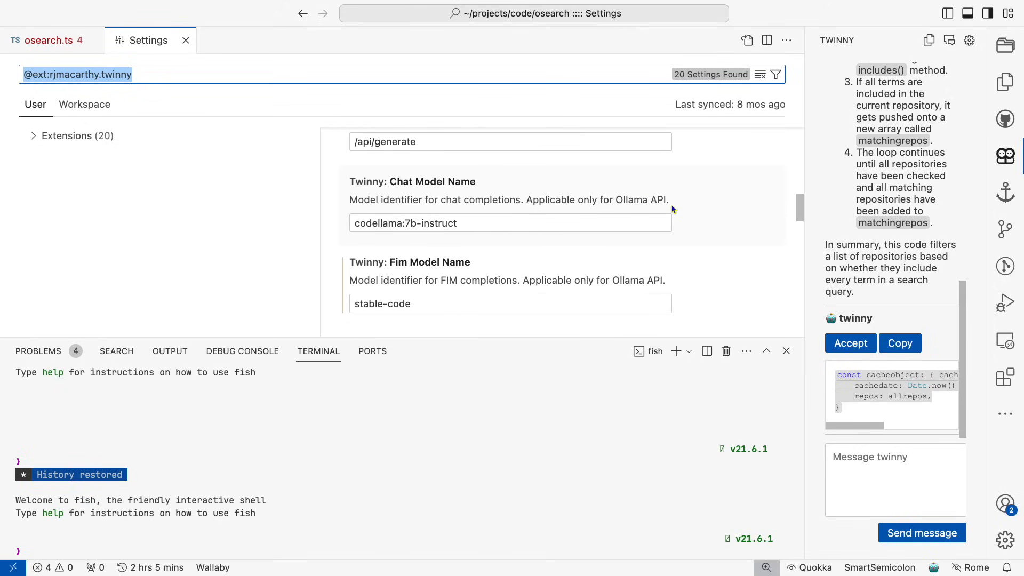
scroll("down", 3)
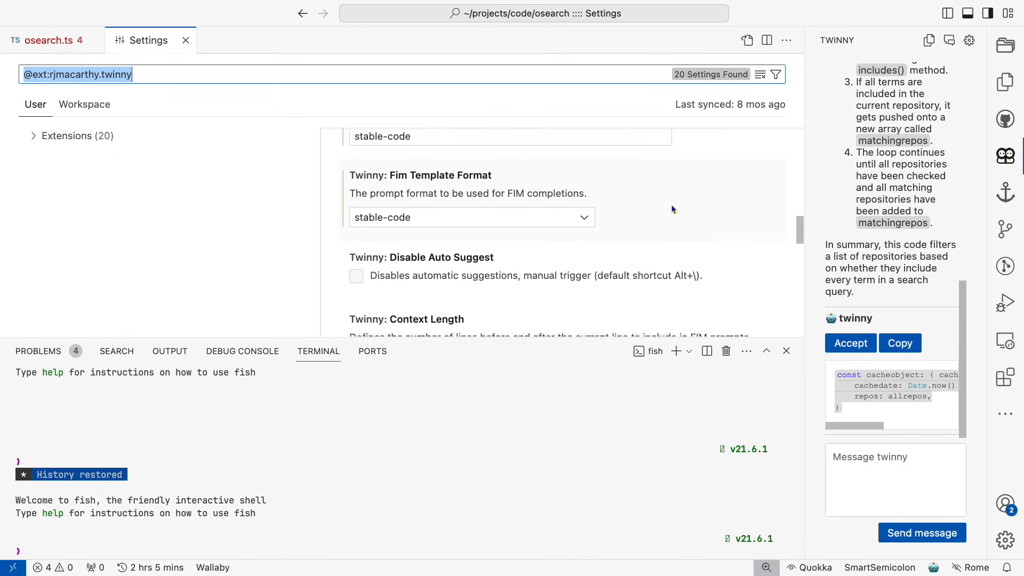
scroll("down", 3)
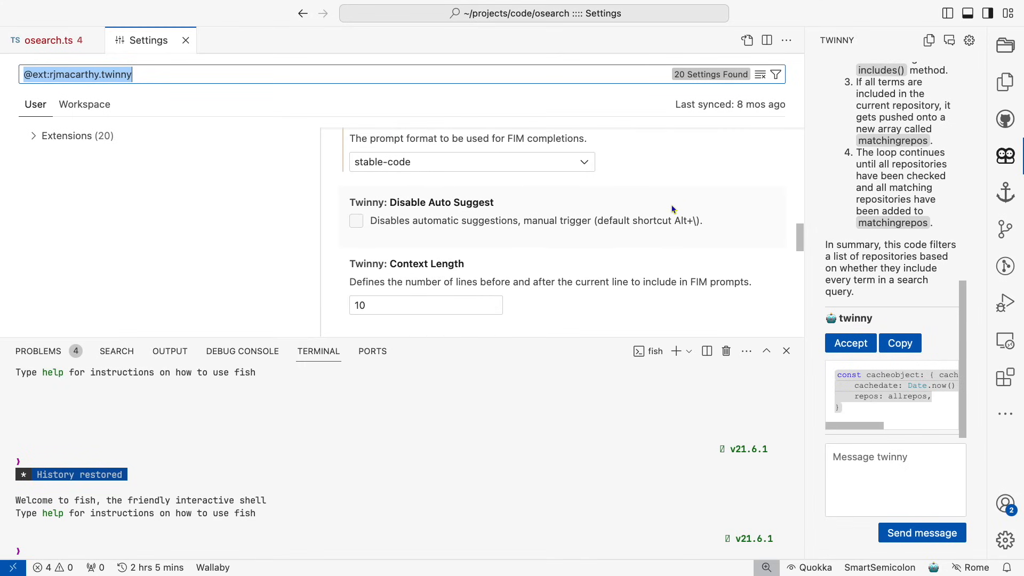
mouse_move(384, 298)
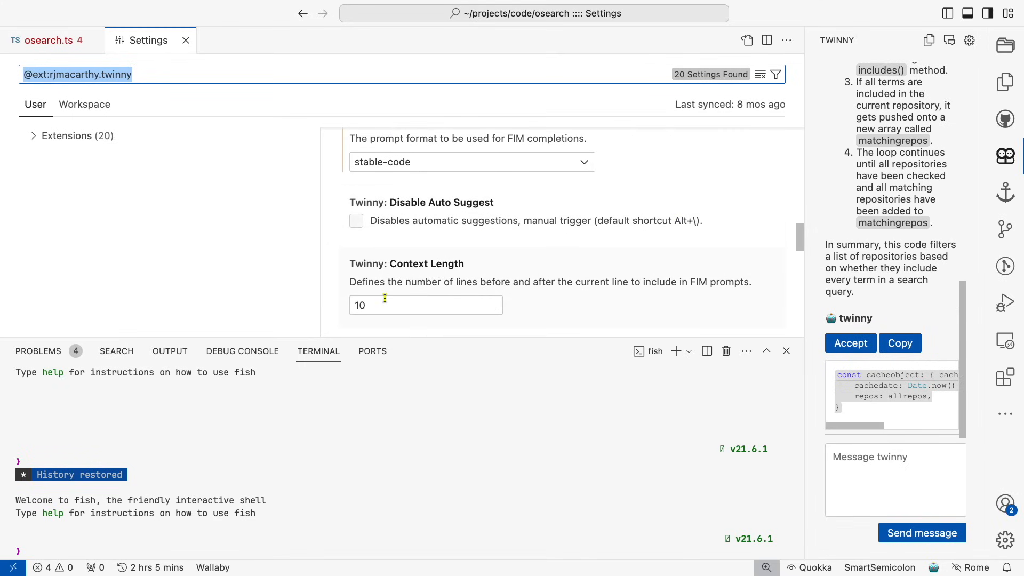
left_click(425, 305)
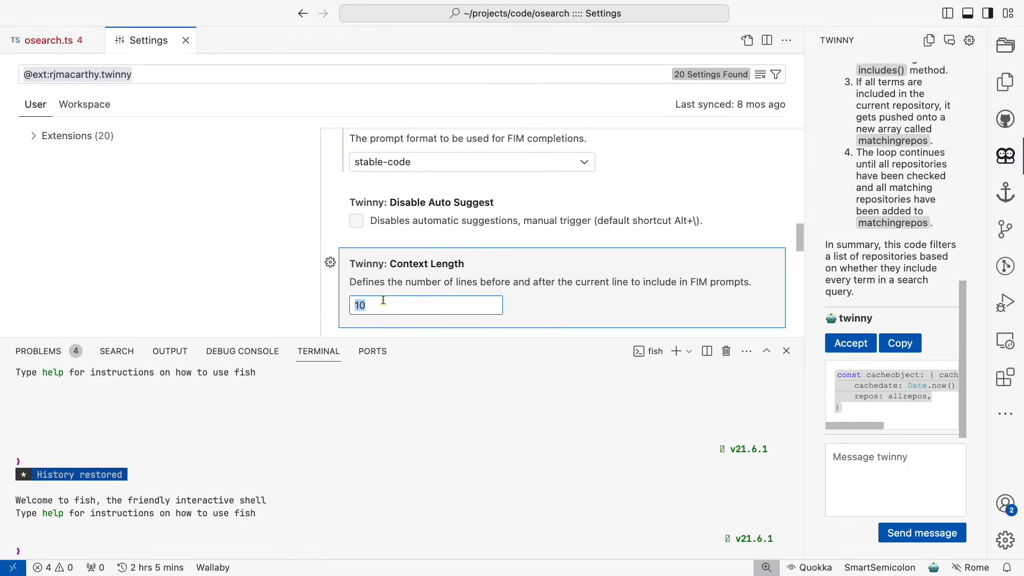
type("30")
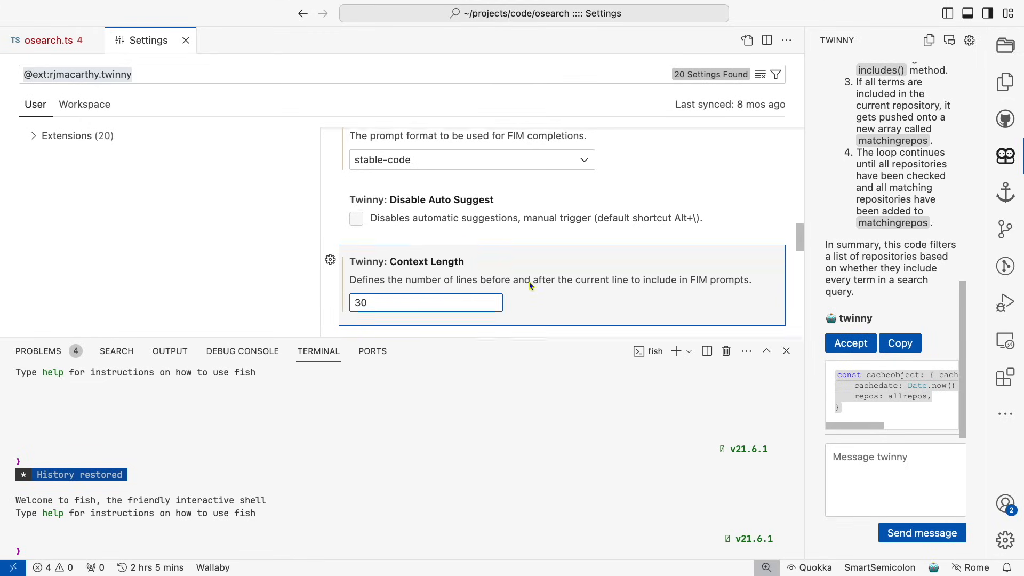
scroll("down", 3)
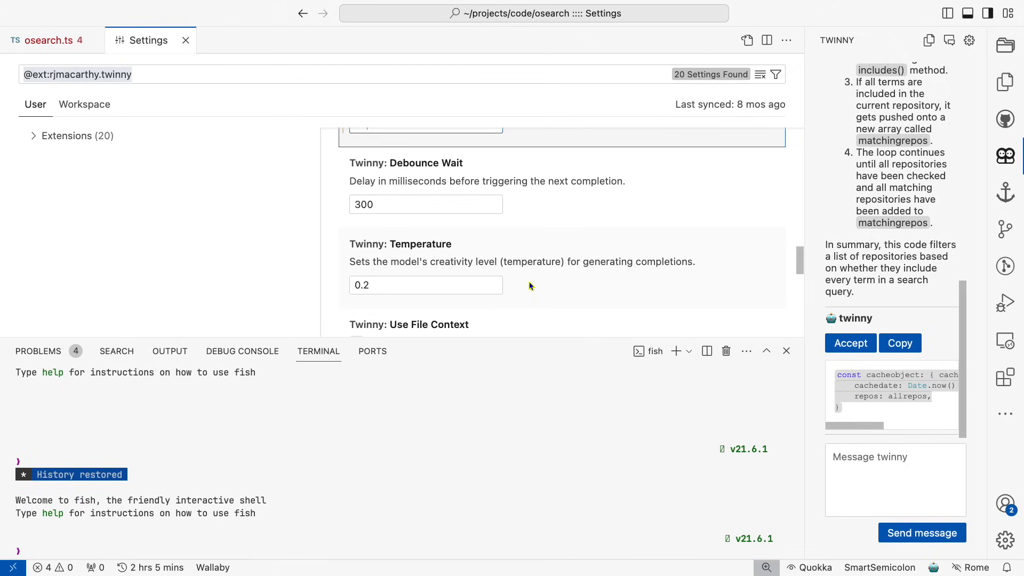
scroll("down", 3)
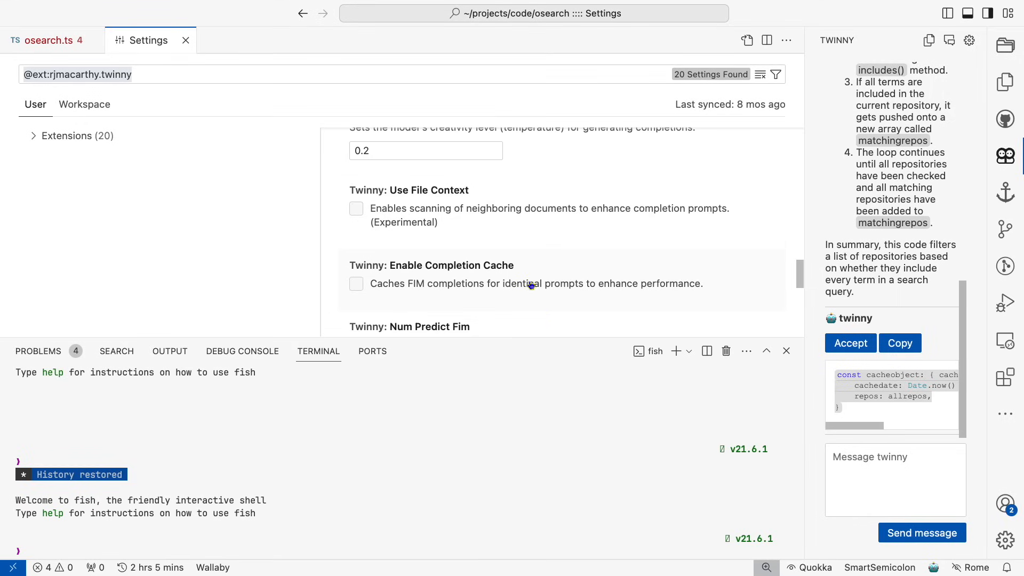